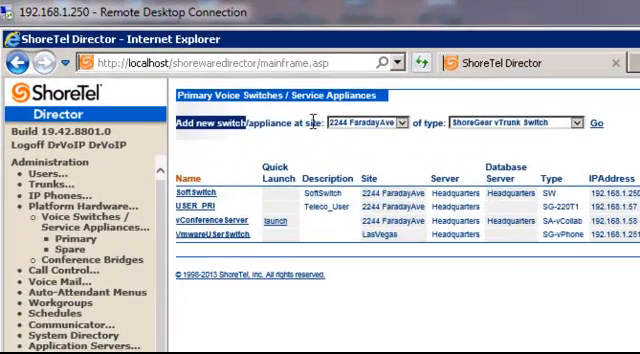
click(404, 124)
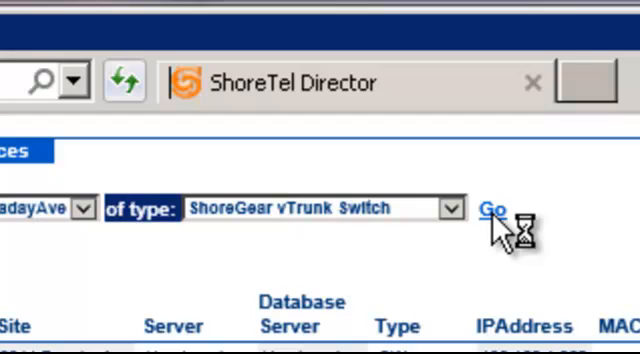
click(494, 209)
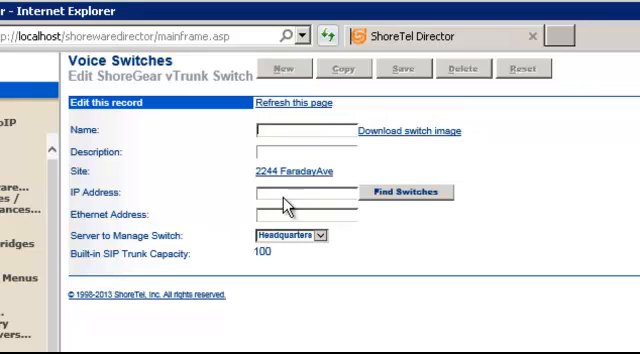
click(280, 191)
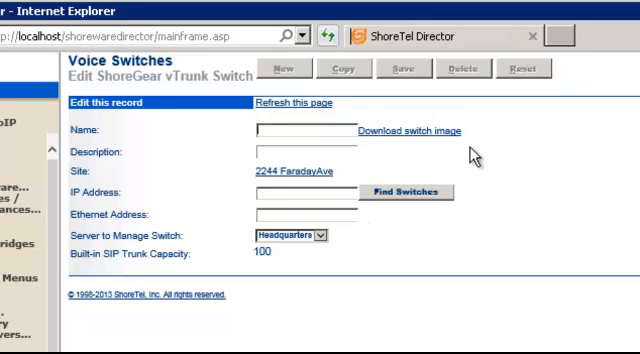
mouse_move(417, 145)
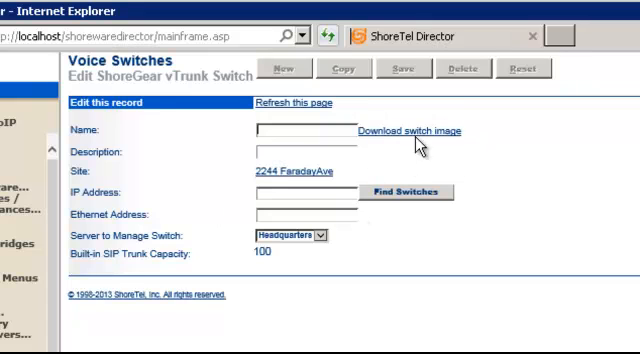
mouse_move(395, 140)
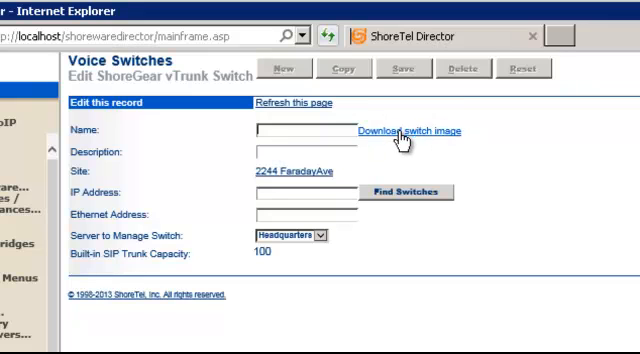
mouse_move(403, 143)
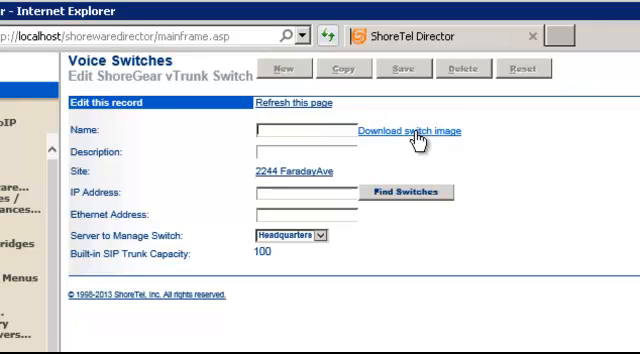
mouse_move(385, 148)
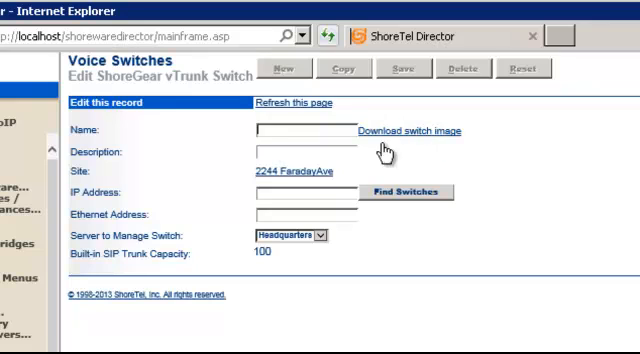
click(12, 345)
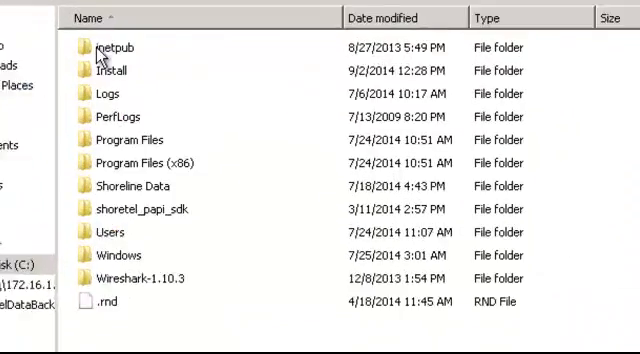
Step: Open C:\inetpub\tsu to reach BareMetalInstall.iso and the TBZ switch images
double_click(108, 47)
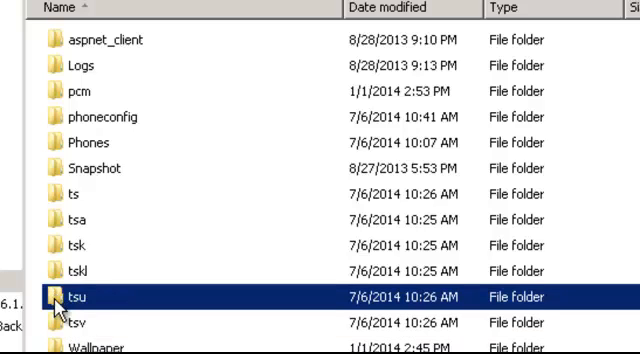
double_click(67, 297)
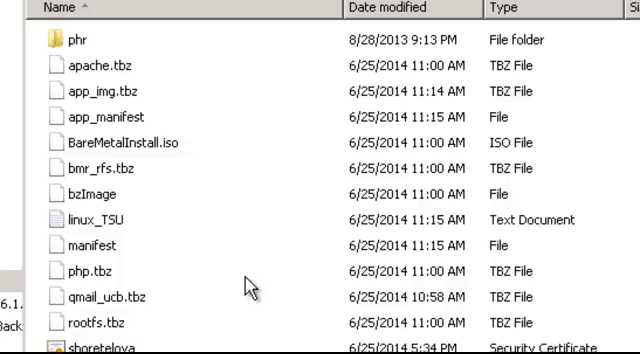
mouse_move(250, 290)
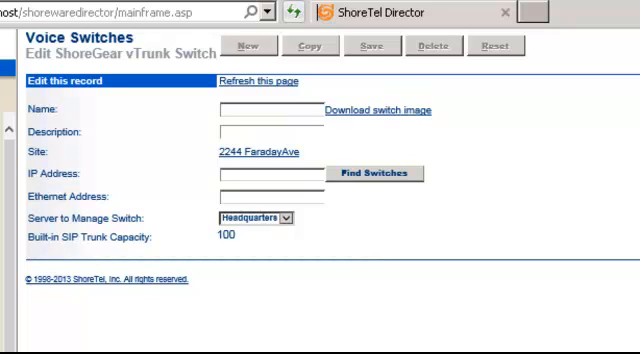
mouse_move(355, 117)
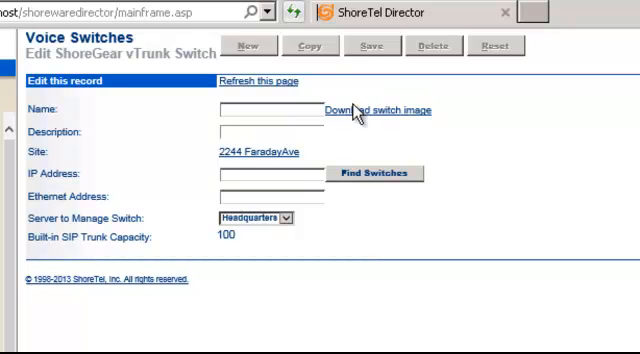
mouse_move(400, 115)
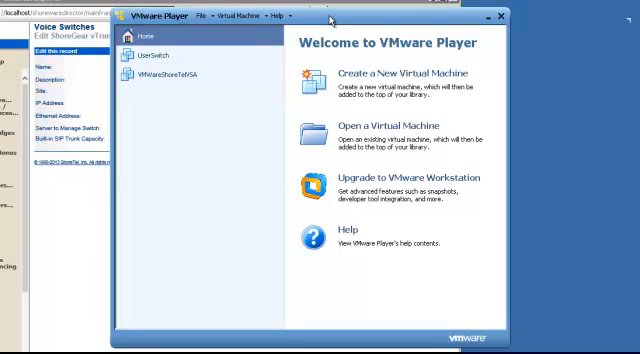
mouse_move(333, 19)
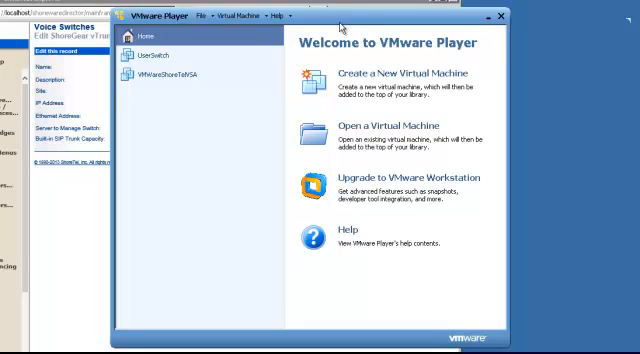
mouse_move(345, 24)
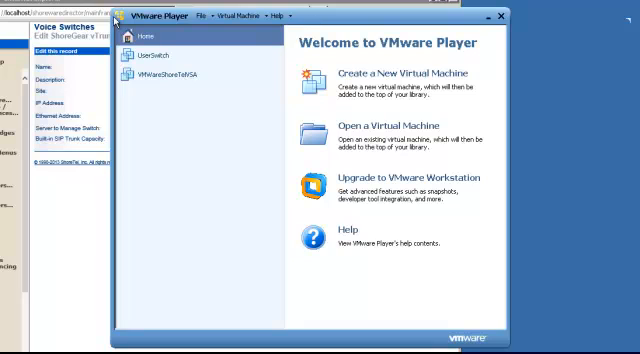
mouse_move(160, 20)
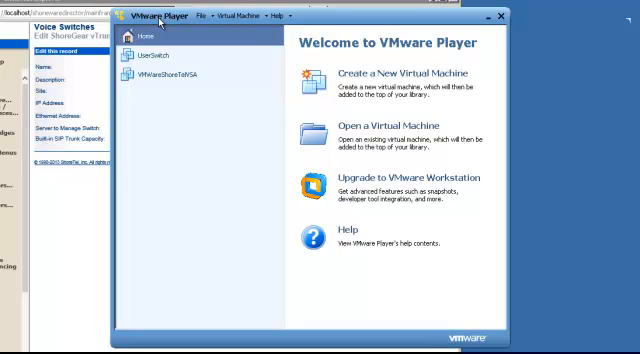
mouse_move(373, 128)
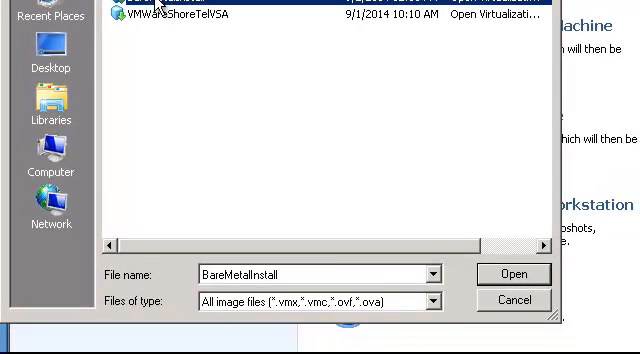
Step: Import the BareMetalInstall (2) image as a virtual machine named VtrunkSIPsupport
click(513, 273)
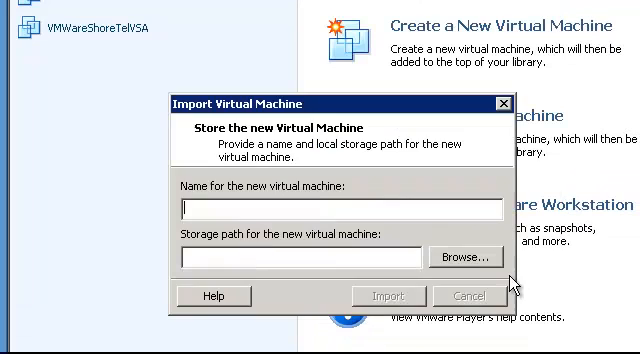
text(BareMetalInstall (2))
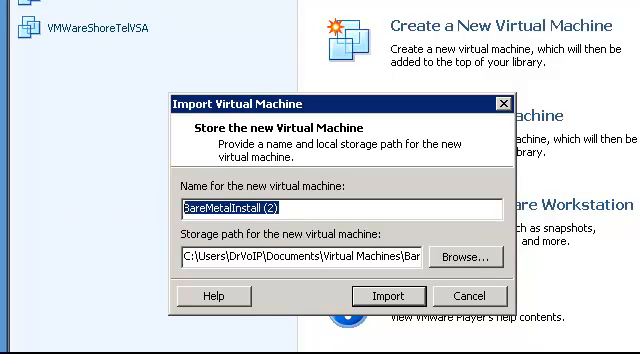
text(Vtrunk)
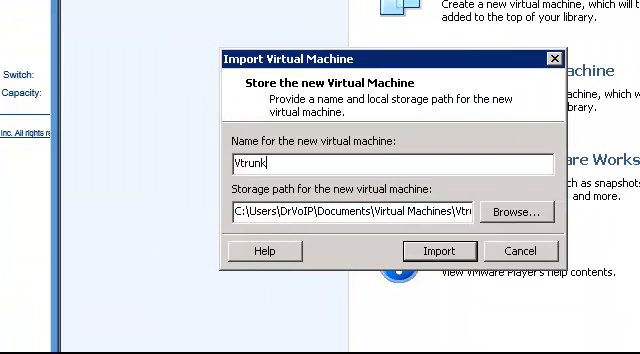
text(SIP)
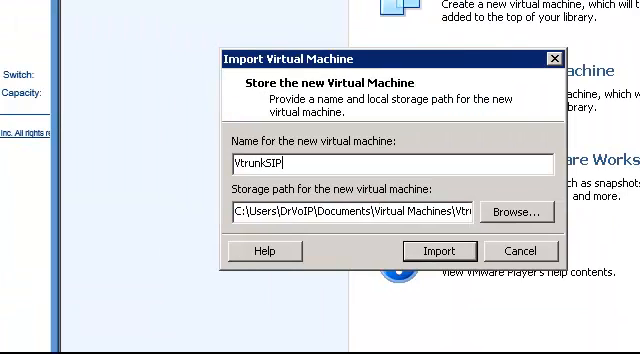
text(support)
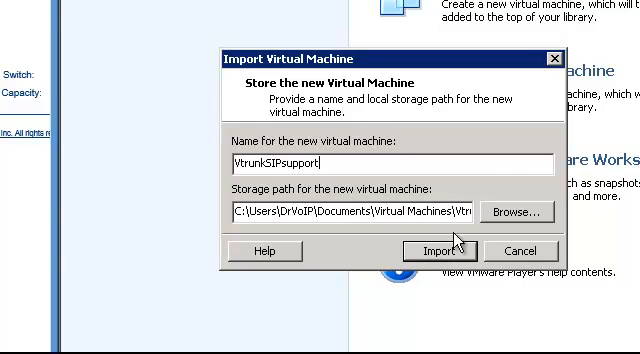
click(436, 251)
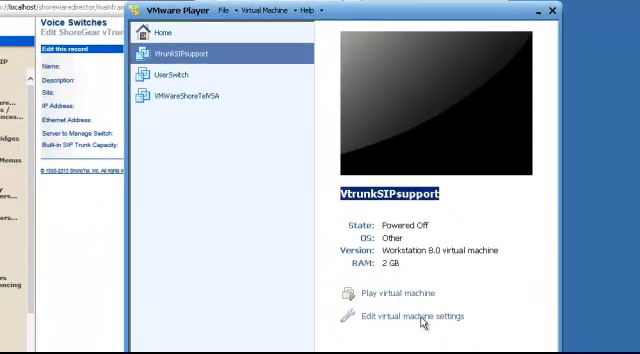
Step: Review VtrunkSIPsupport's memory, processor, CD/DVD ISO and bridged network adapter settings
click(411, 316)
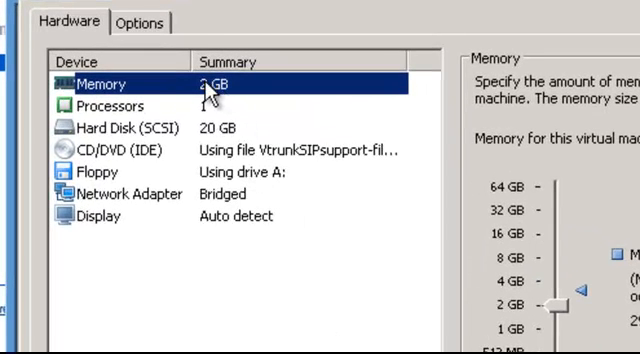
click(110, 106)
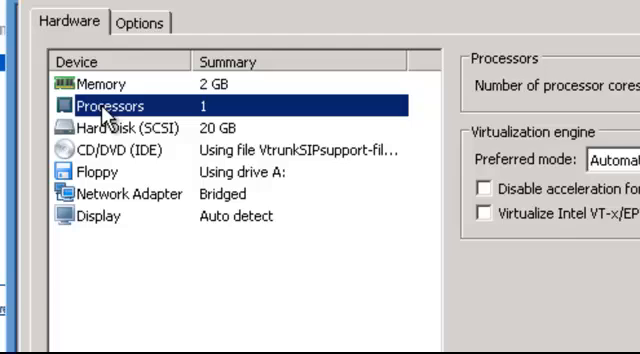
click(140, 127)
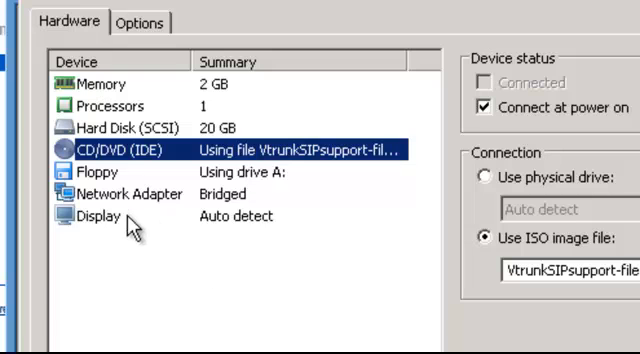
mouse_move(128, 202)
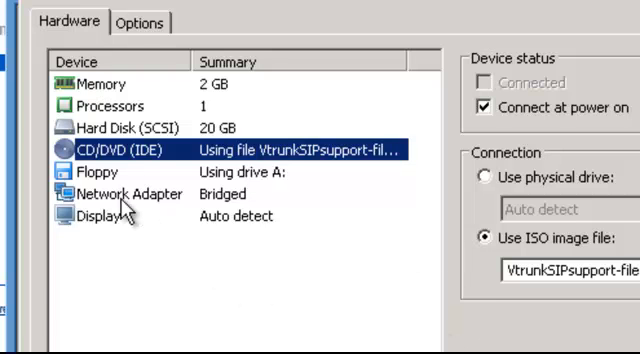
click(124, 193)
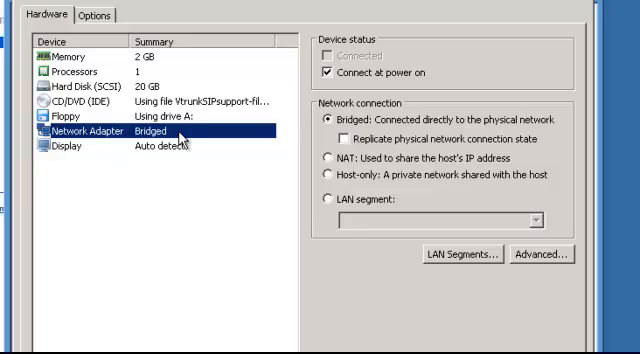
mouse_move(180, 143)
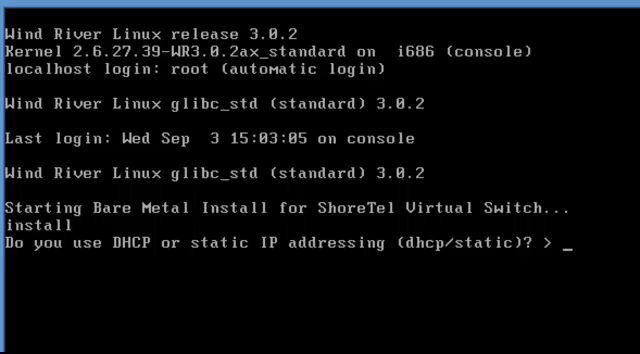
Step: Give the installer static IP 192.168.1.59, netmask 255.255.255.0, gateway 192.168.1.254, and server IP
text(static)
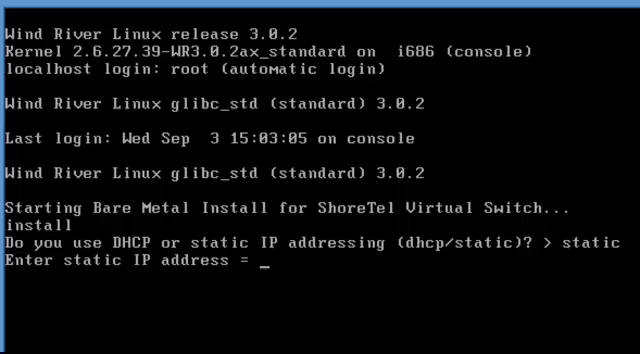
text(192.168.1.59)
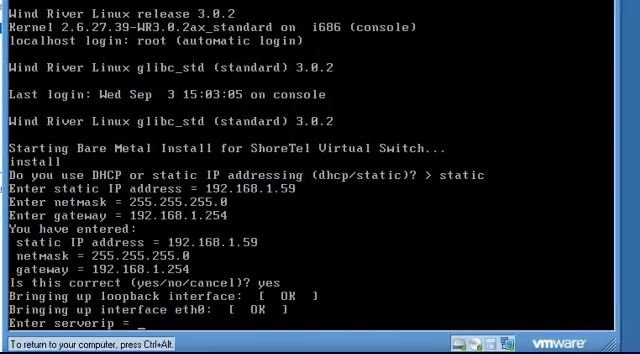
scroll(down, 3)
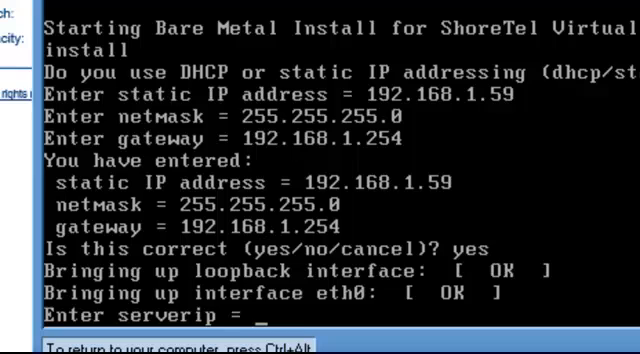
text(192.168.1.)
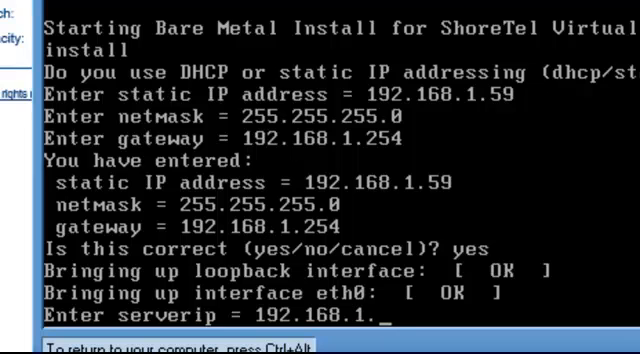
text(250)
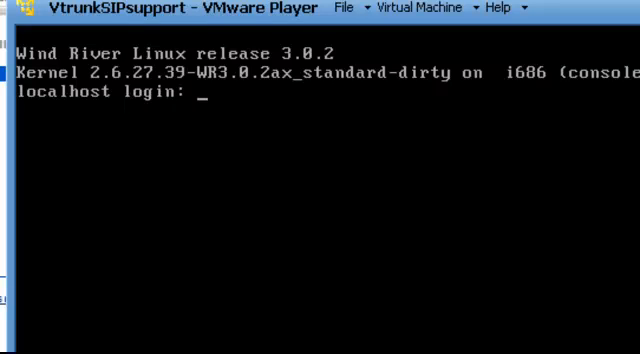
Step: Log in to the virtual switch console as root and list interfaces with ifconfig
text(root)
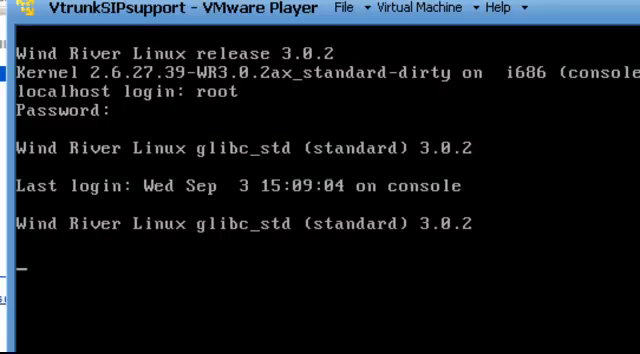
key(Return)
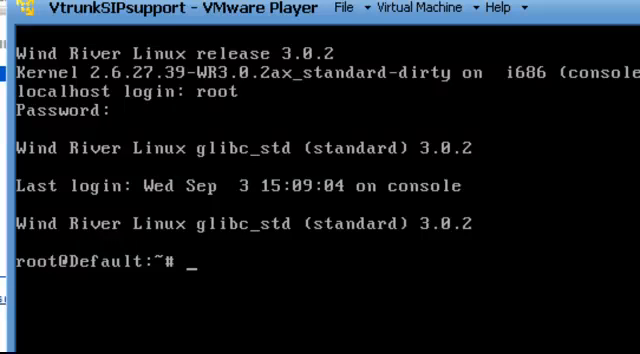
text(ifcccccconfig)
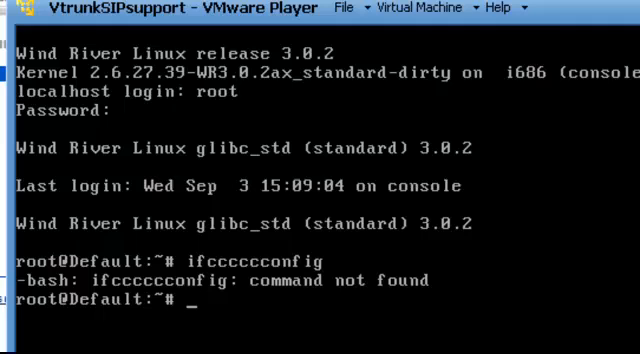
text(ifconf)
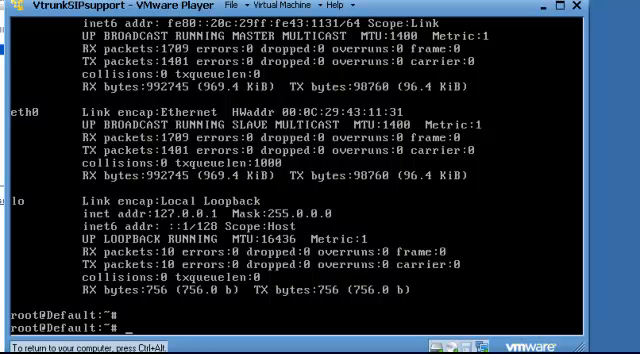
text(stcli)
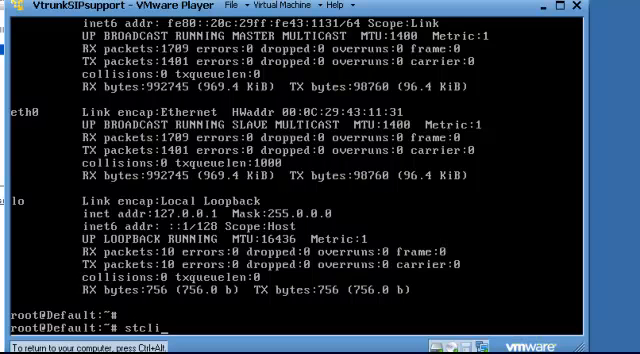
Step: Launch stcli and display the system configuration with option 2
key(Return)
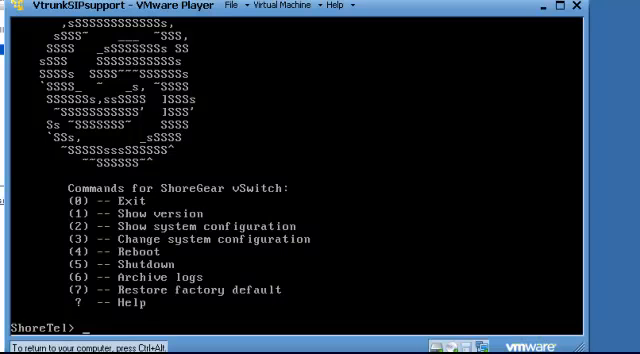
text(2)
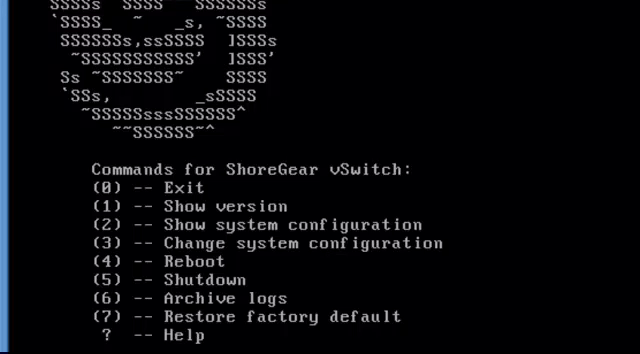
scroll(down, 3)
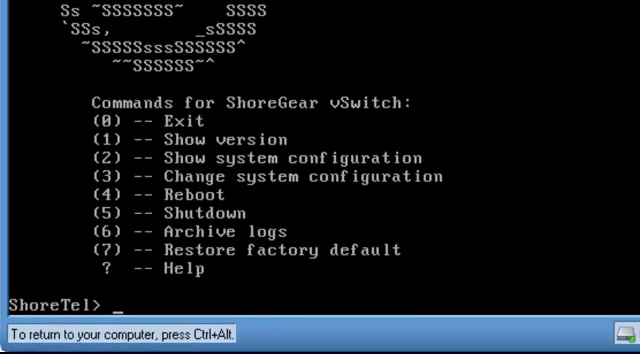
Step: Set the vSwitch FTP server to 192.168.1.250 and the domain name to 8.8.8.8
text(3)
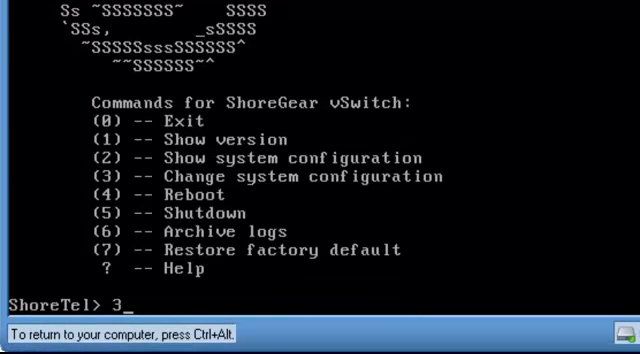
text(fig)
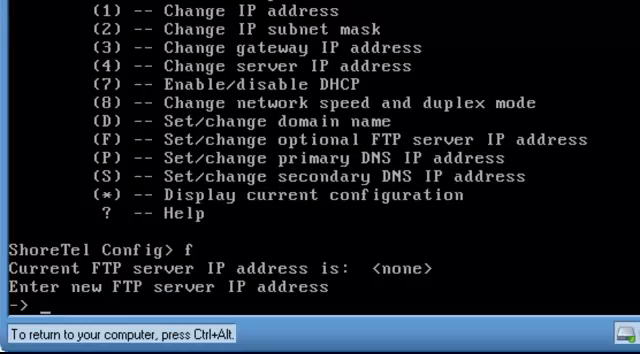
text(192.168.1.)
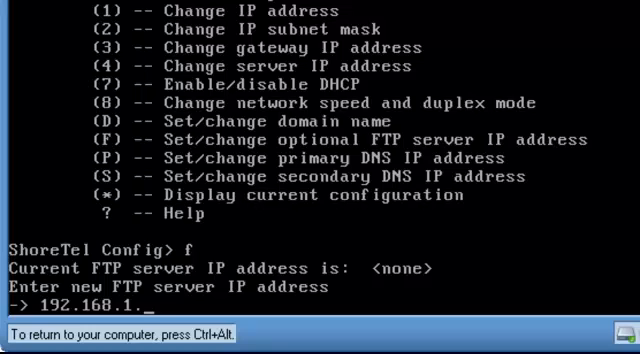
text(25000000)
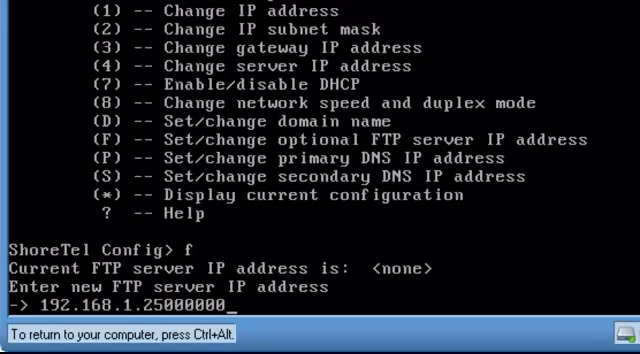
key(Backspace)
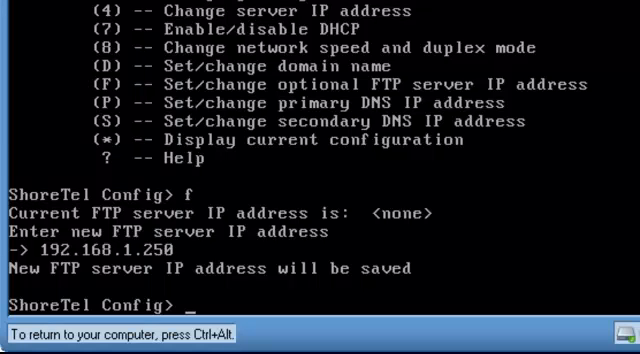
text(d)
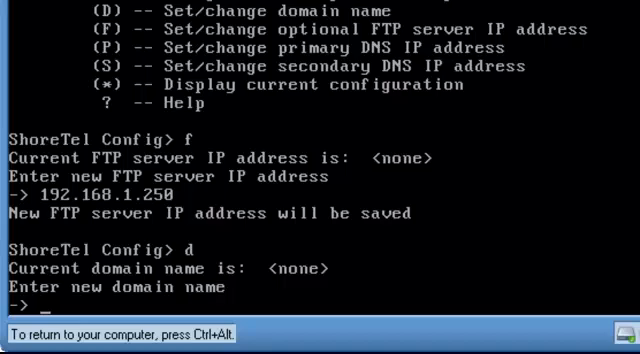
text(8.8.8.8)
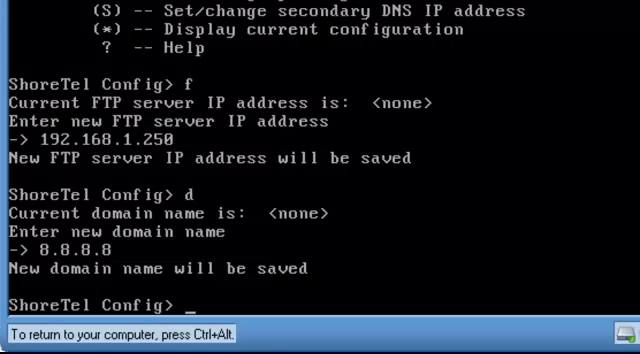
text(0)
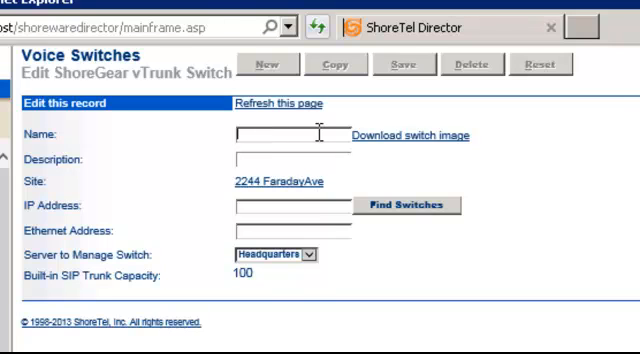
Step: Name the switch VSipTrunkSwitch, pick discovered switch 192.168.1.59, and save the record
text(VSip)
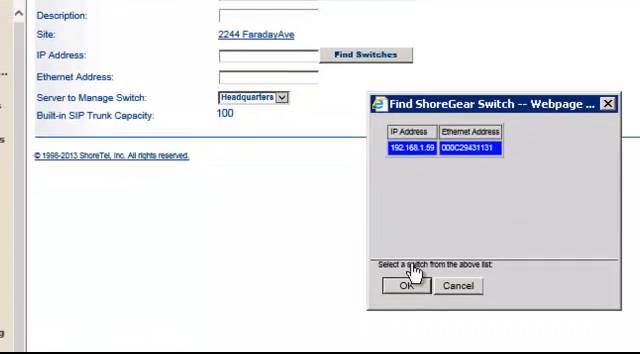
click(405, 285)
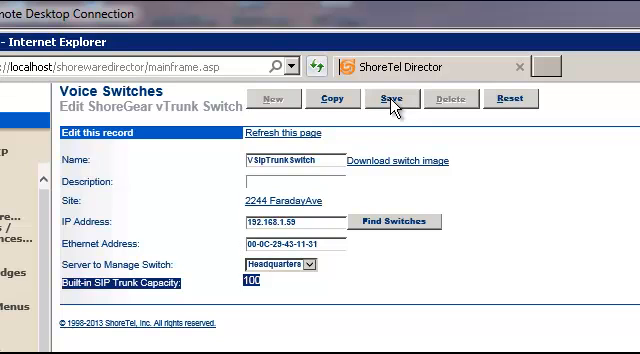
click(385, 98)
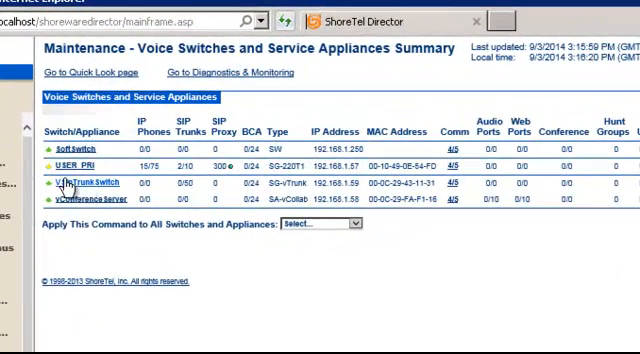
mouse_move(77, 185)
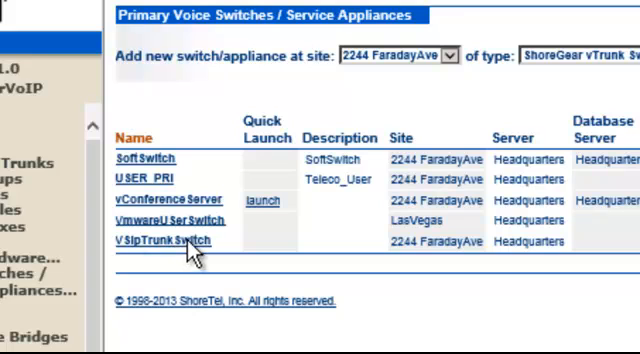
mouse_move(145, 262)
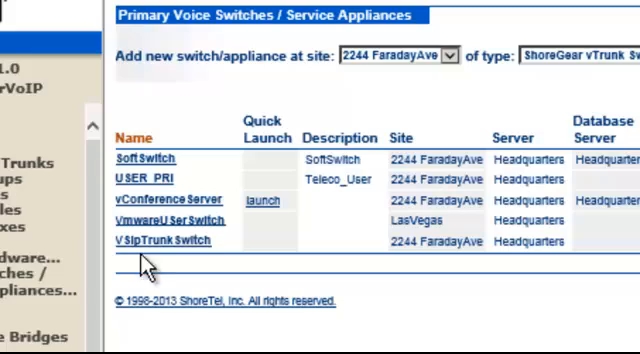
mouse_move(145, 265)
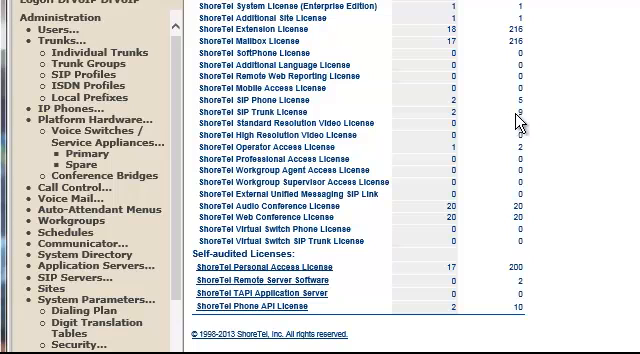
Step: Check the SIP Trunk License counts, then open Trunks > Trunk Groups
click(256, 111)
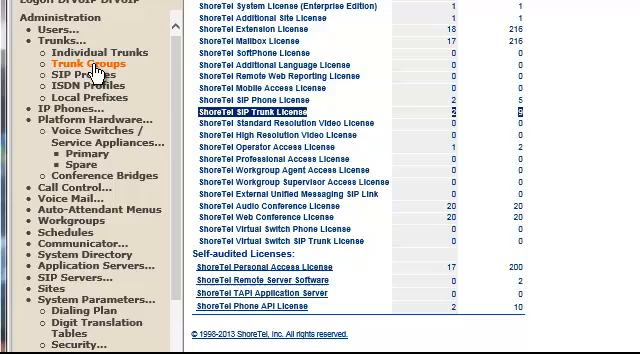
click(85, 62)
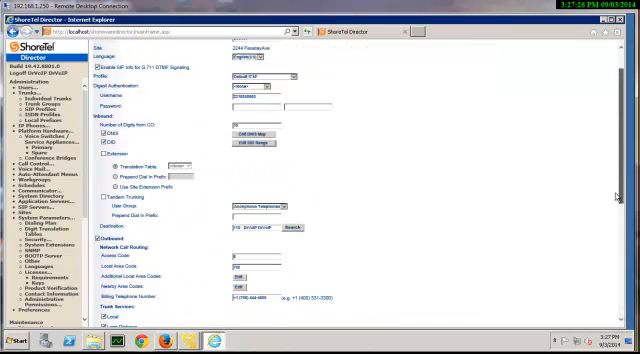
scroll(down, 3)
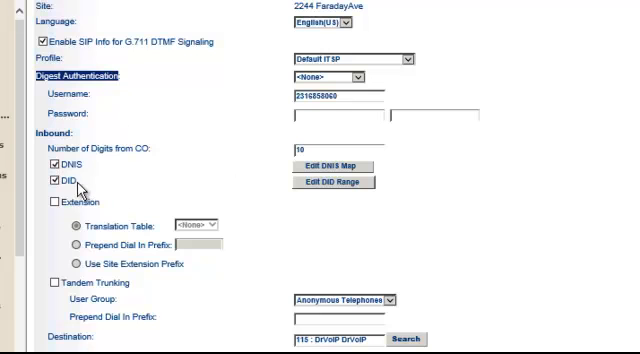
scroll(down, 3)
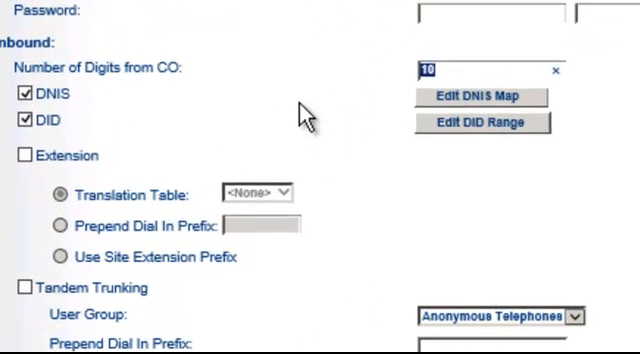
mouse_move(460, 75)
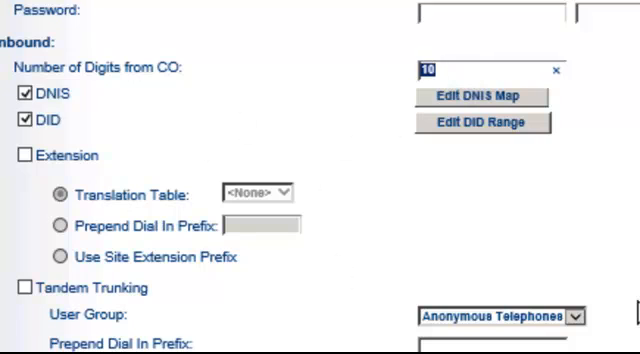
click(578, 314)
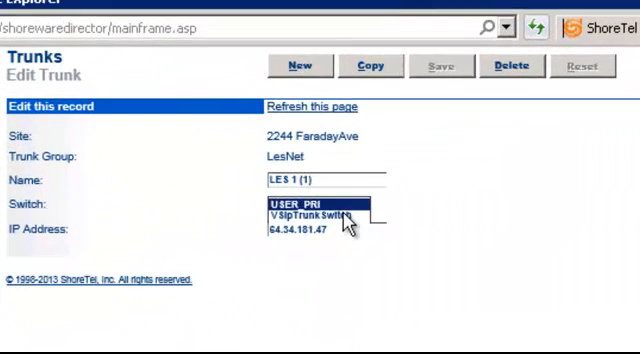
Step: Assign trunk LES 1 (1) to VSipTrunkSwitch and save the change
click(309, 216)
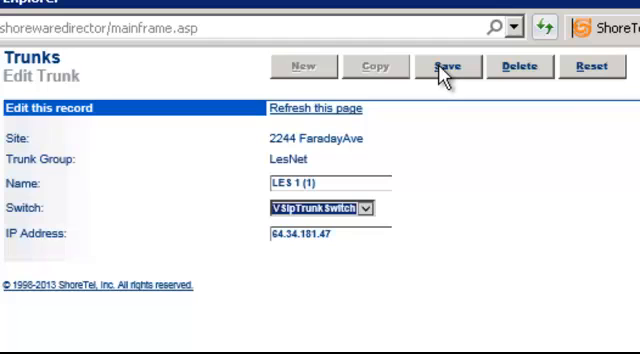
click(448, 66)
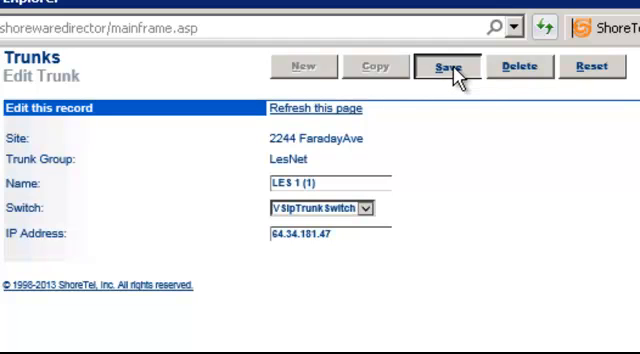
click(453, 66)
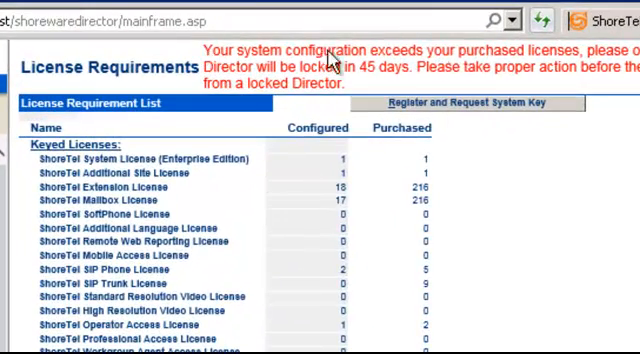
mouse_move(335, 60)
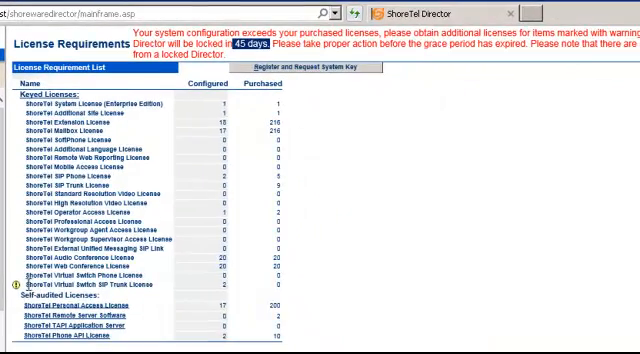
Step: Scroll to the flagged Virtual Switch SIP Trunk License row: 2 configured, 0 purchased
scroll(down, 3)
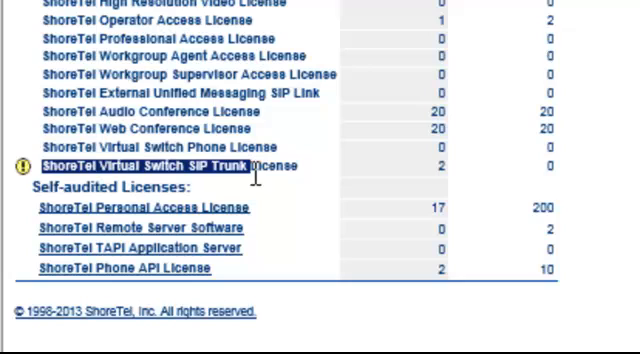